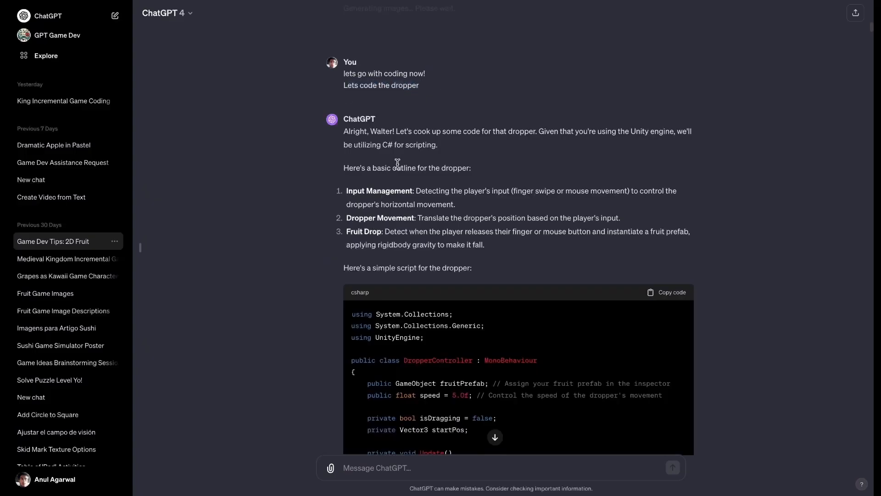
- Browse the game gallery and launch the Tap & Drift game to play it
scroll("down", 3)
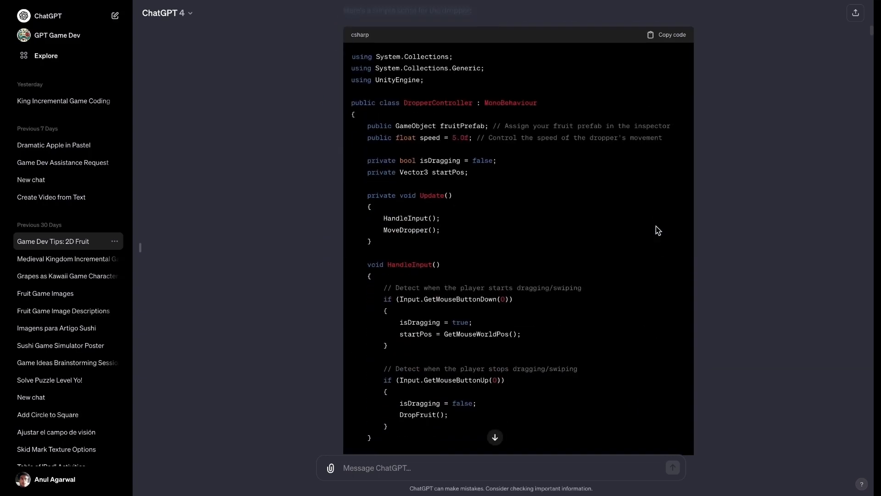
scroll("down", 3)
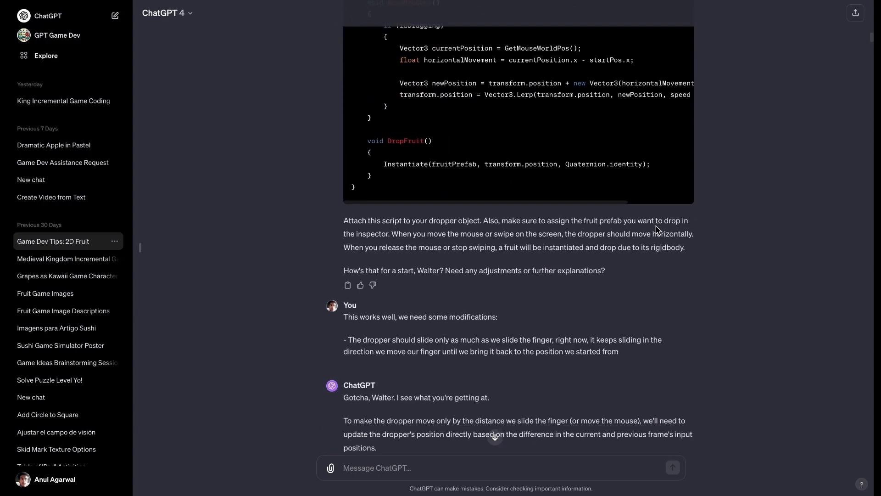
scroll("down", 3)
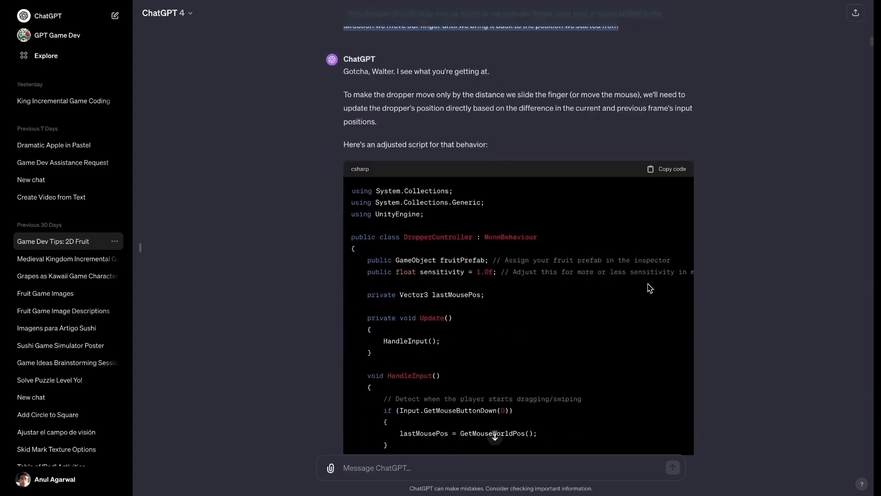
scroll("down", 3)
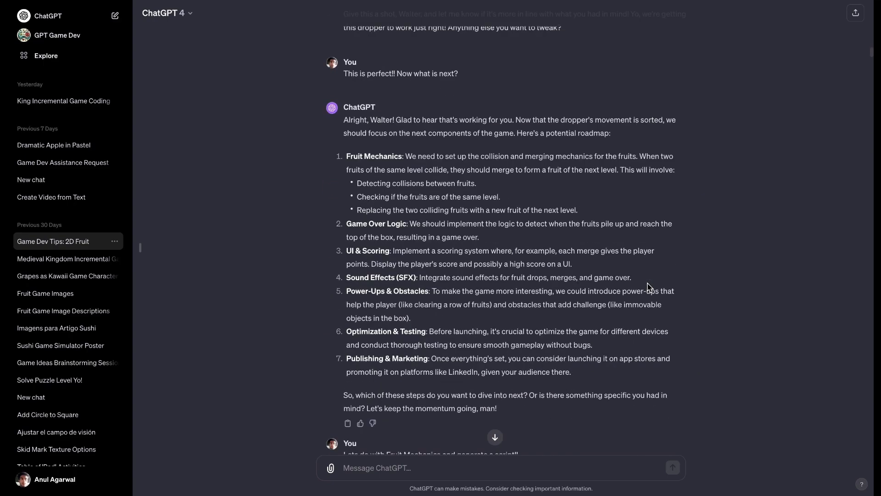
scroll("down", 3)
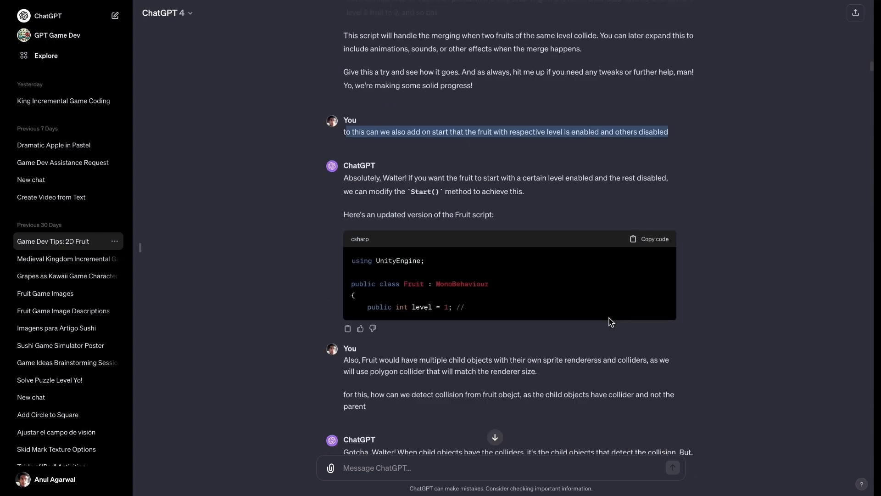
scroll("down", 3)
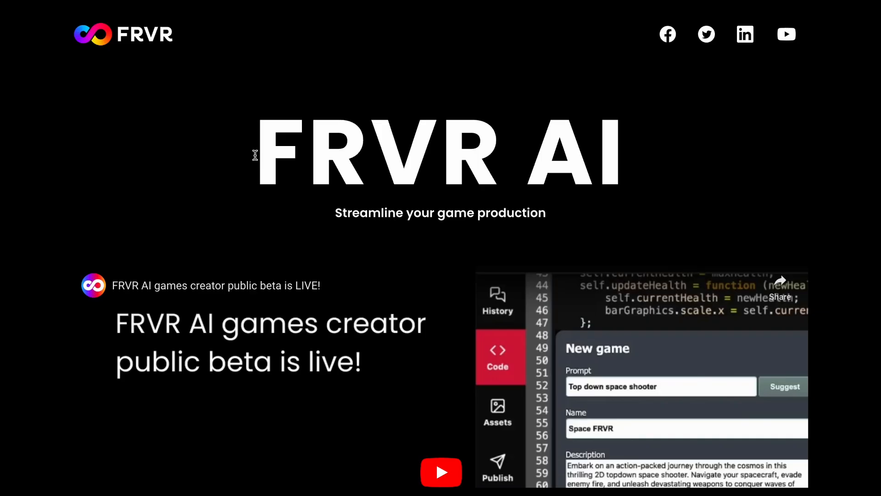
scroll("down", 3)
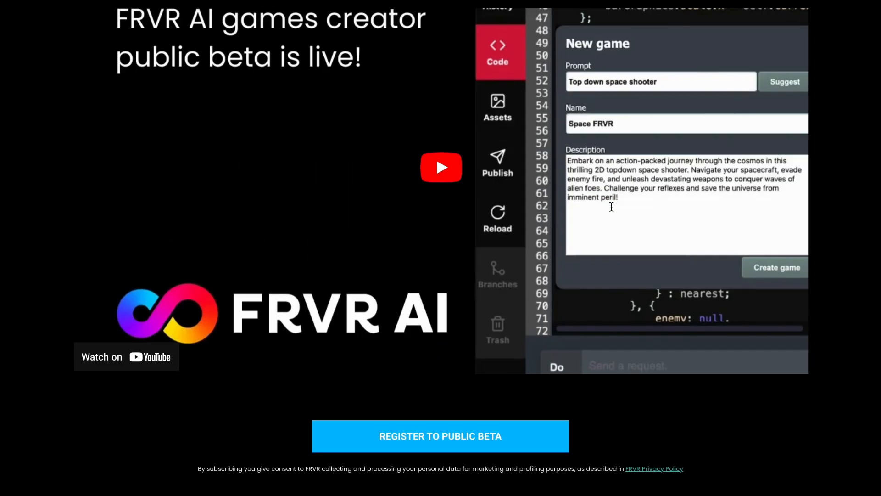
scroll("down", 3)
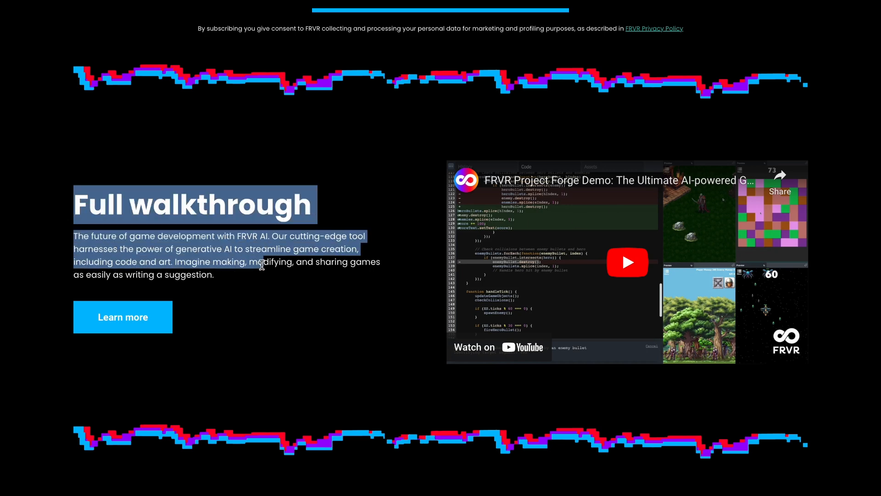
scroll("down", 3)
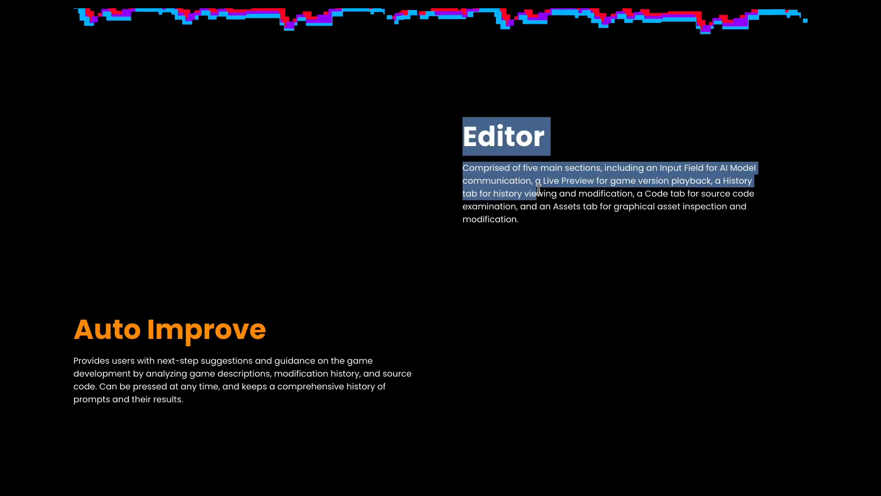
scroll("down", 3)
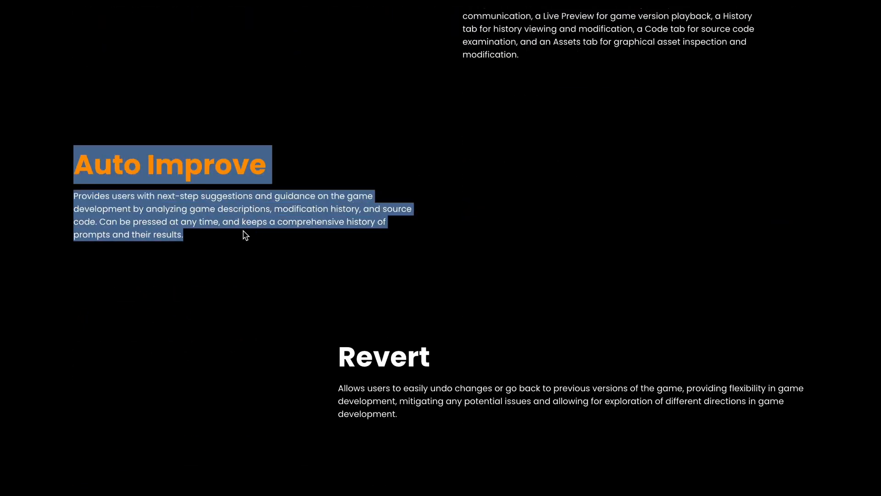
scroll("down", 3)
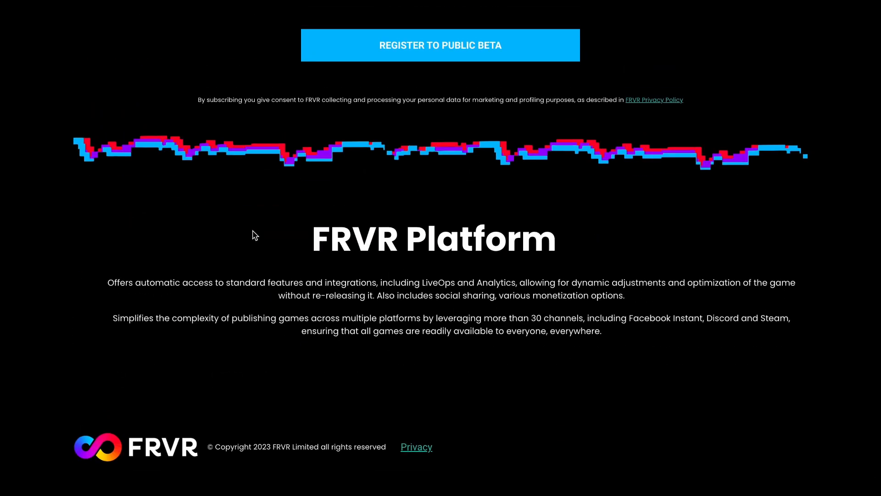
scroll("up", 3)
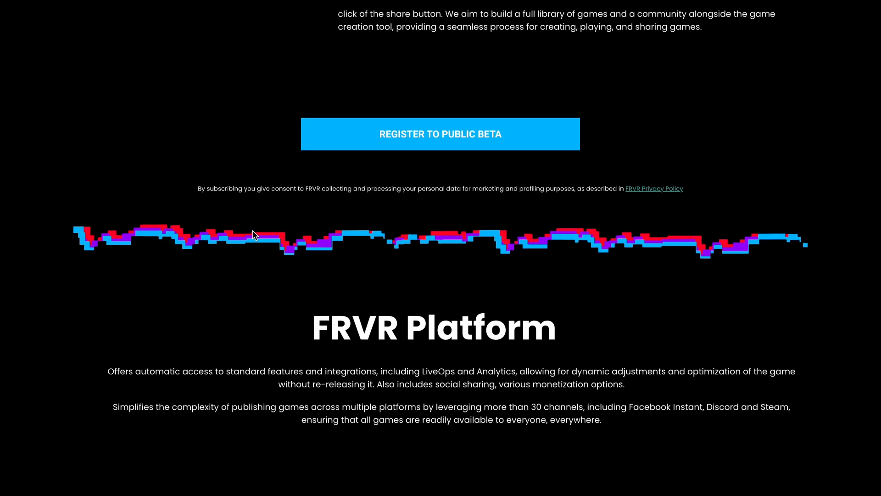
scroll("up", 3)
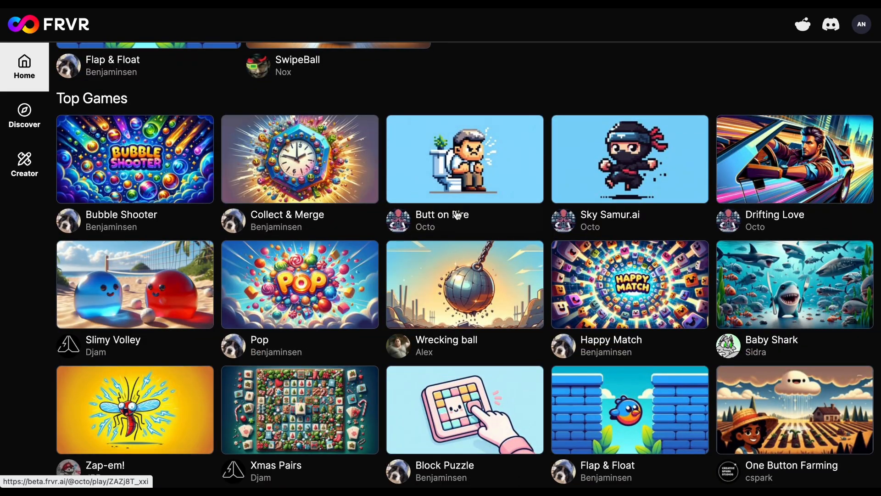
left_click(464, 159)
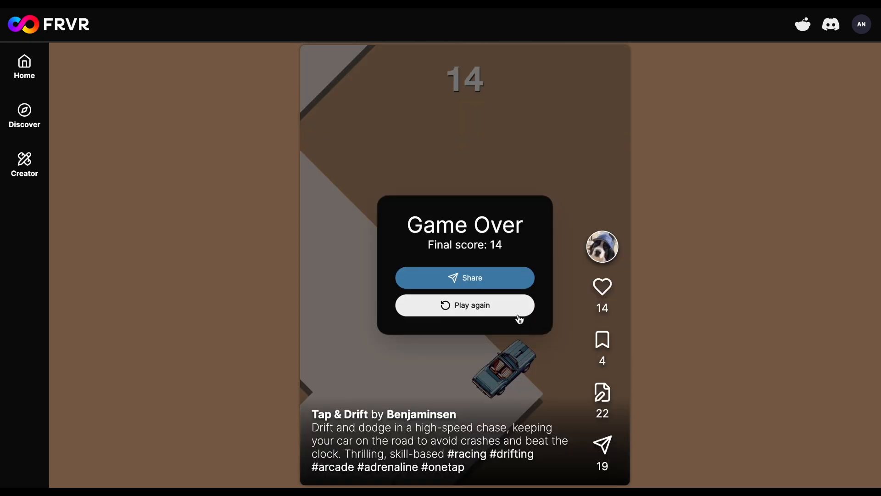
- Bring up the remix and images panel for Tap & Drift after scoring 14
left_click(601, 393)
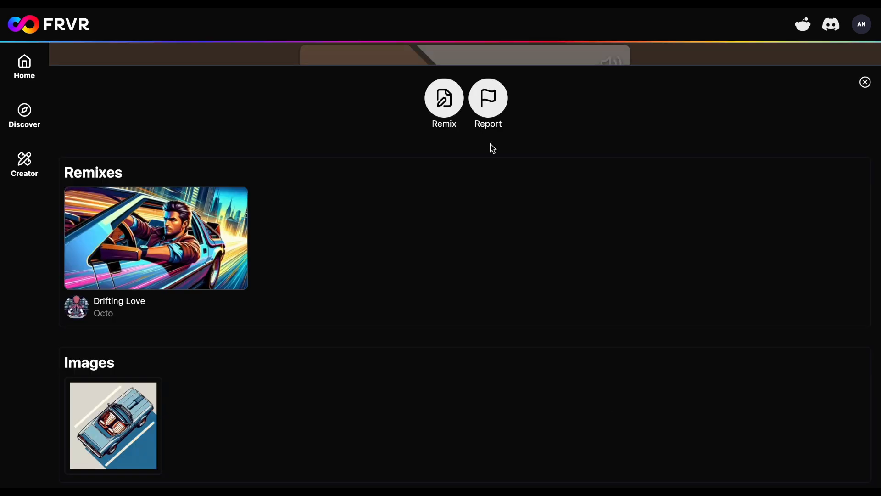
- Remix Tap & Drift with a 'CHANGE GROUND COLOR TO BLUE' prompt, test it, and show its history
left_click(443, 98)
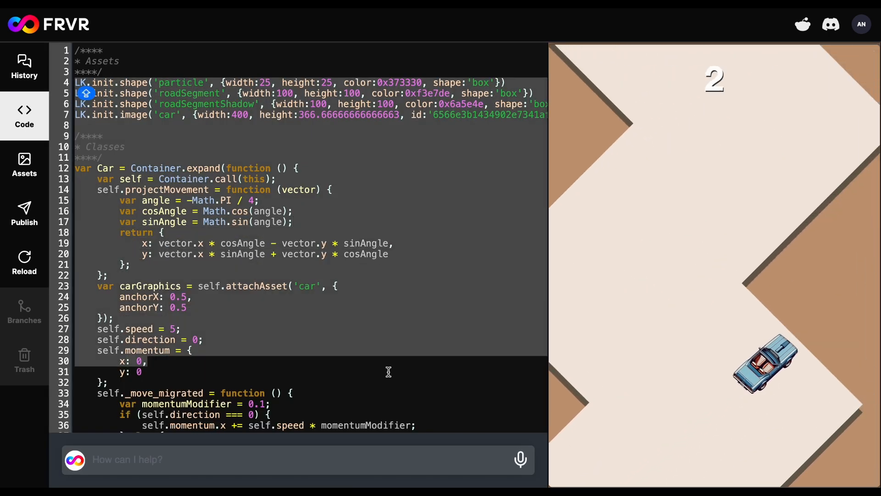
type("CHANGE GROUND COLOR TO BLUE")
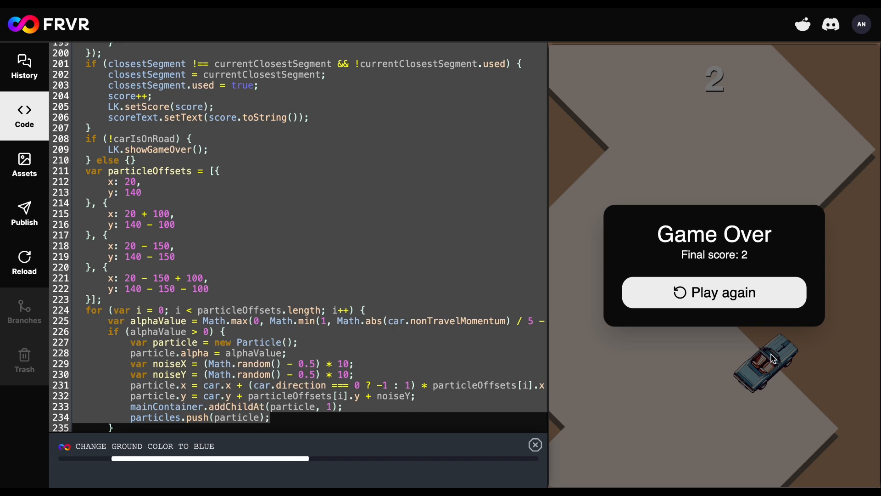
left_click(713, 292)
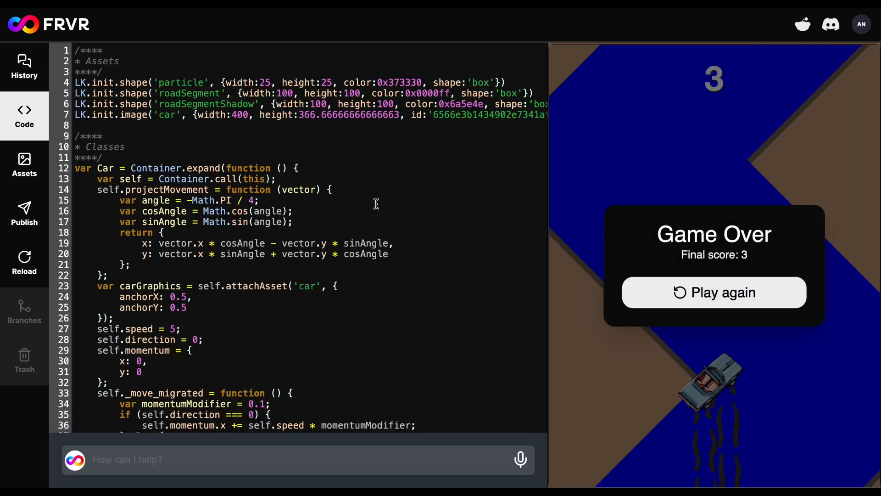
left_click(24, 66)
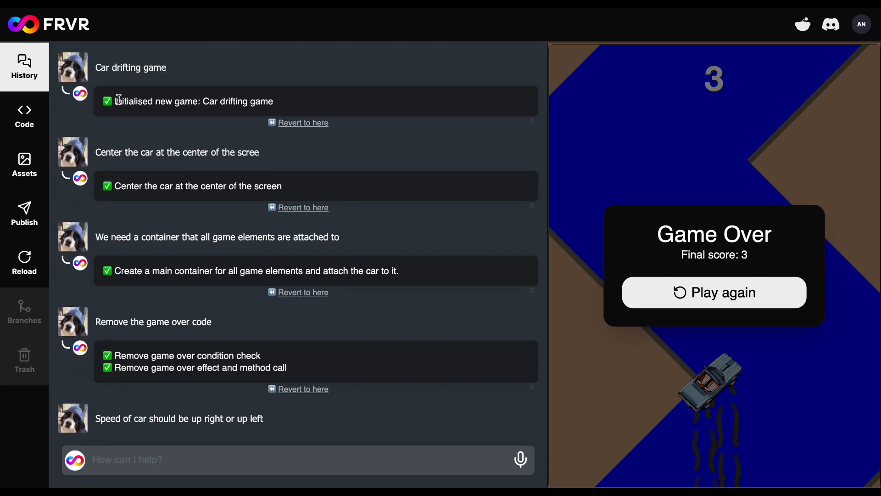
- Scroll through the remix's prompt history, then return Home to the games gallery
scroll("down", 3)
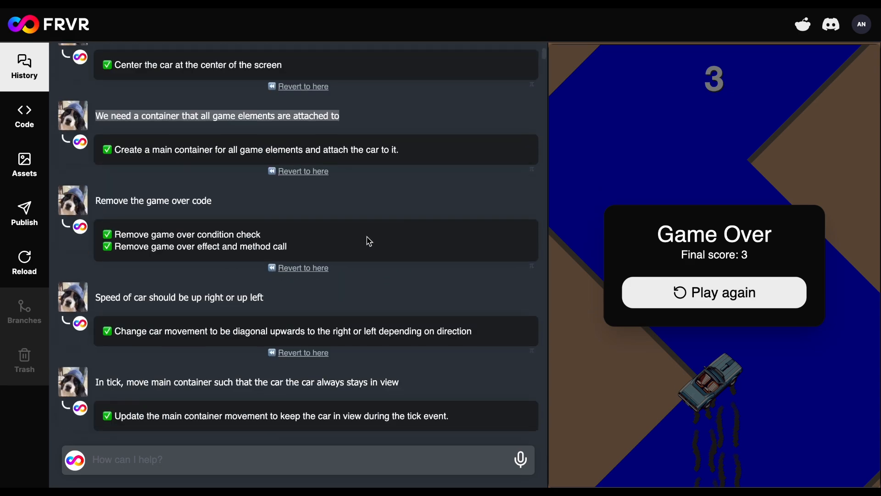
scroll("down", 3)
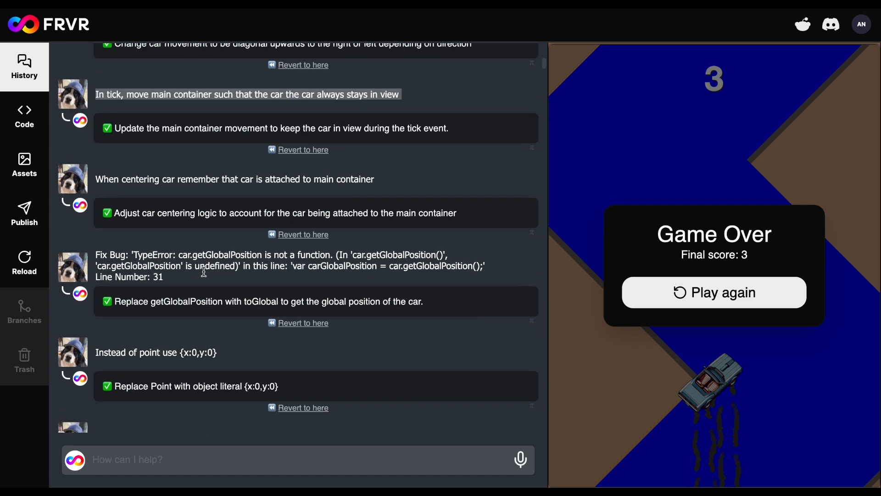
scroll("down", 3)
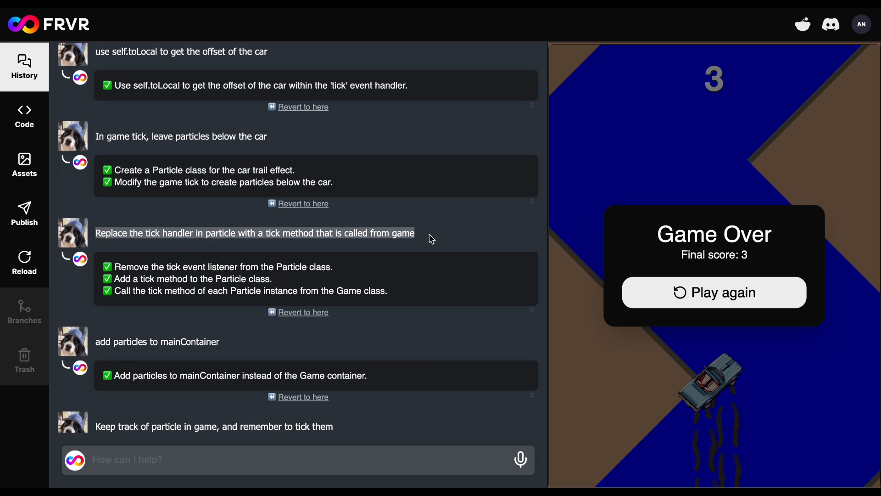
scroll("down", 3)
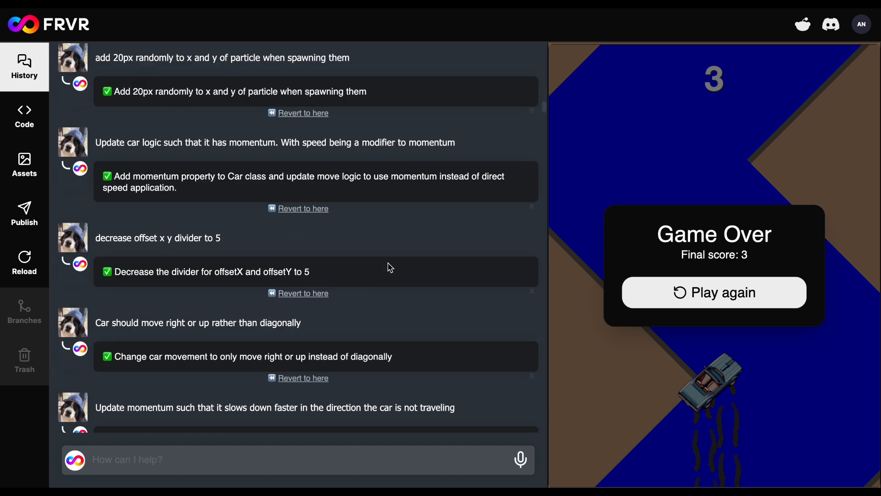
left_click(24, 65)
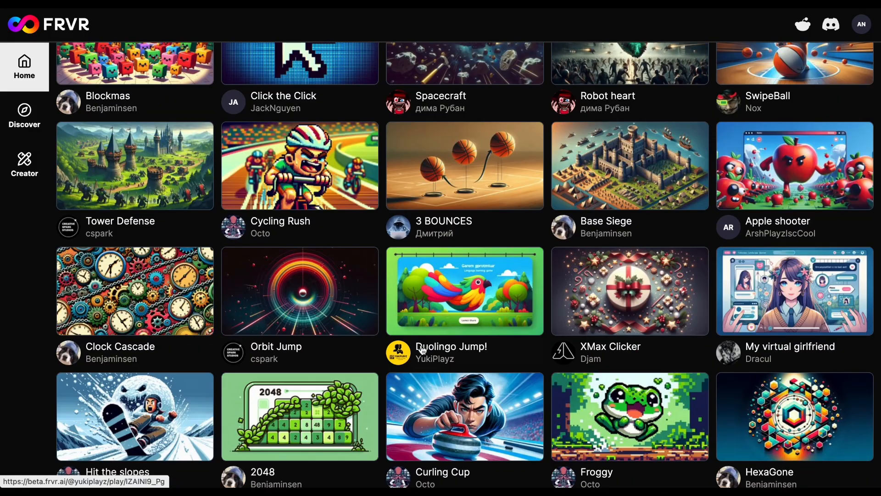
- Launch Tower Defense, play it briefly, and open a remix of it in the Creator editor
left_click(629, 165)
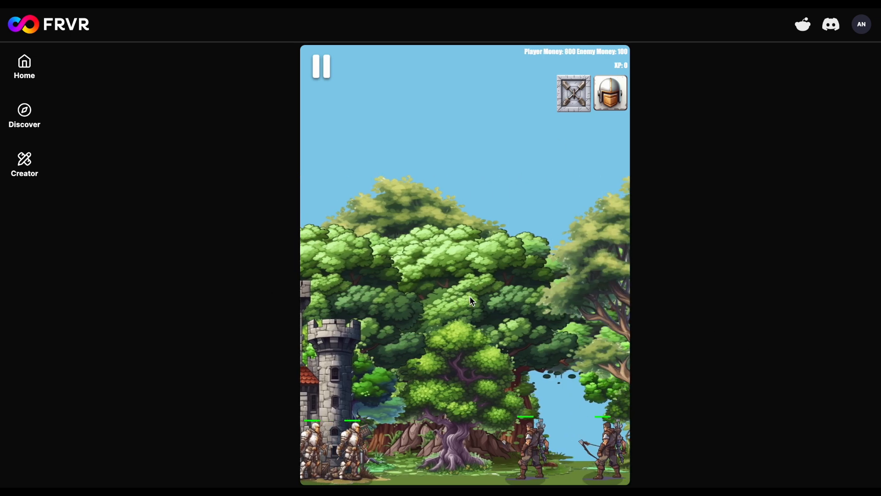
left_click(610, 93)
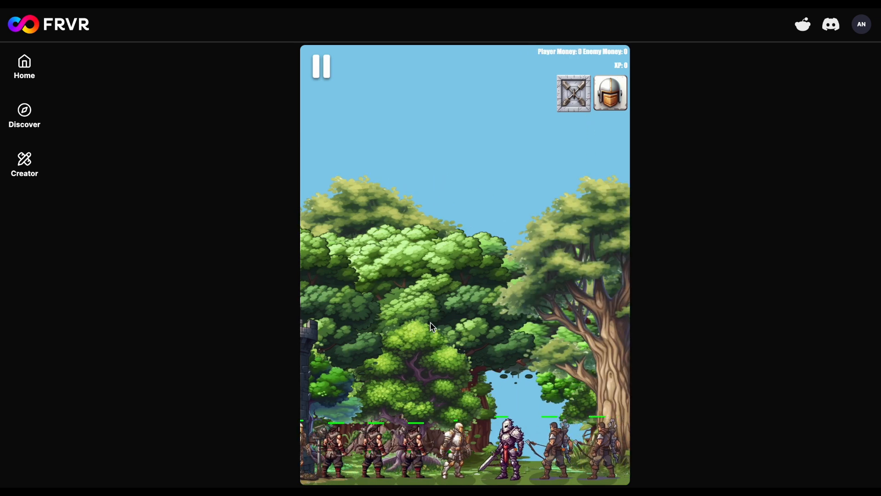
left_click(321, 65)
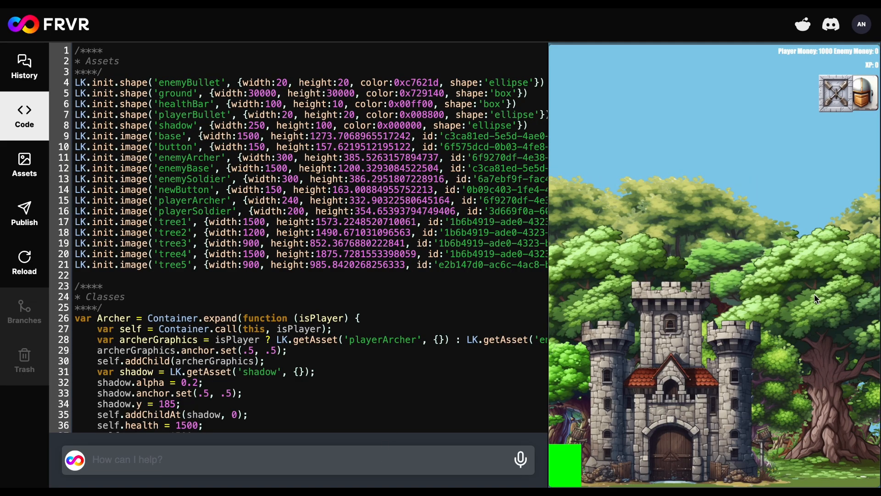
- Ask the AI to 'remove tree background' and check the treeless sky in the preview
type("remove tree backgroun")
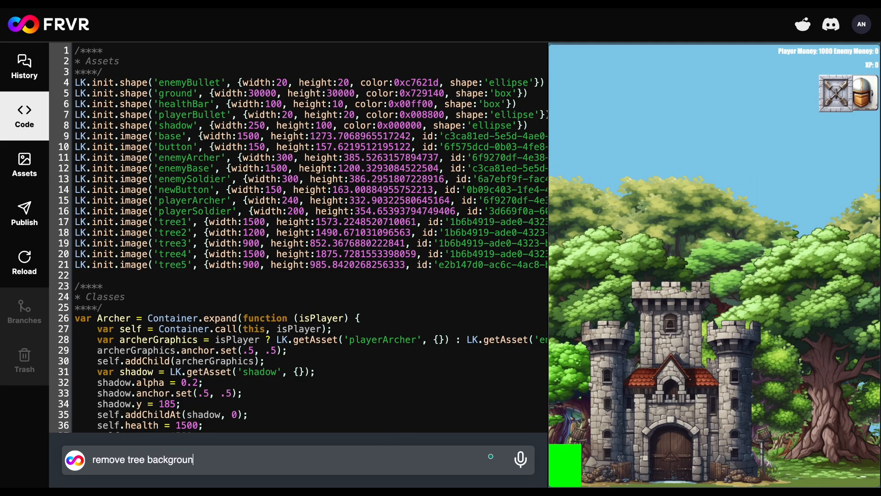
key("Return")
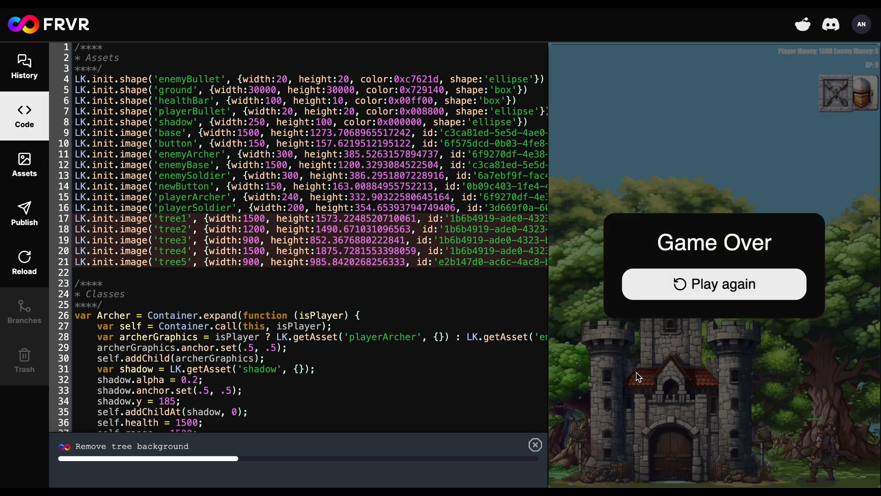
mouse_move(389, 316)
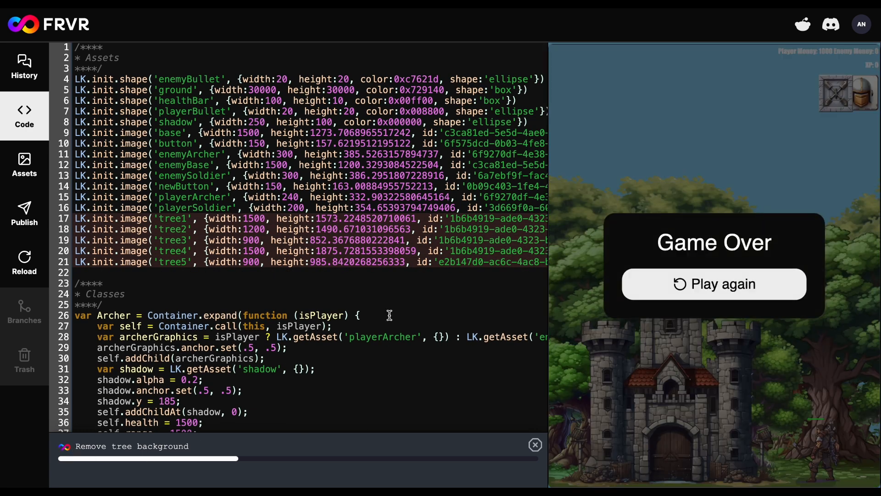
scroll("down", 3)
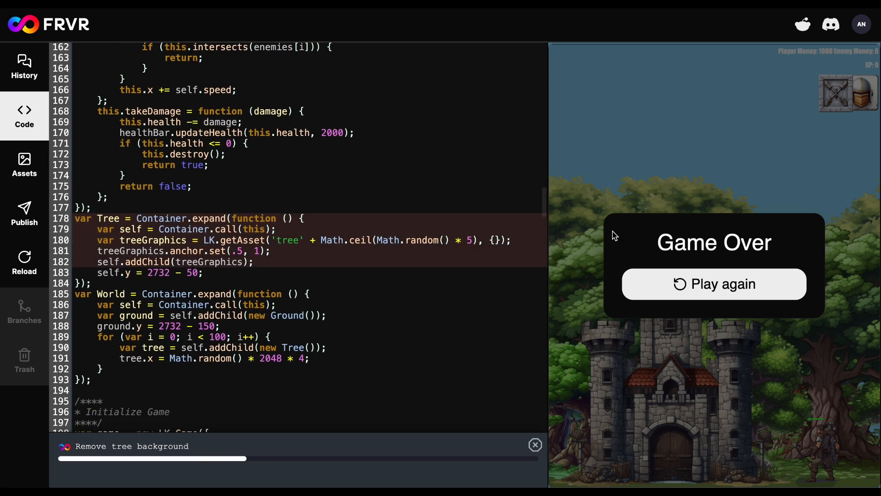
left_click(713, 283)
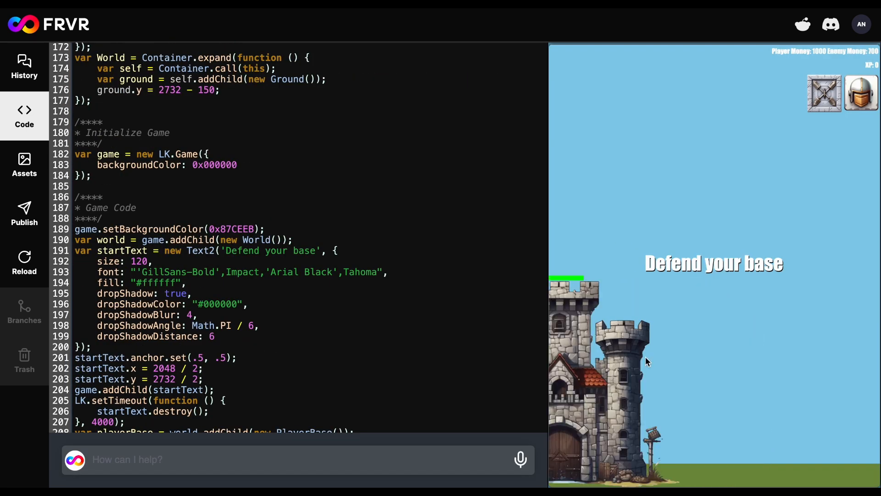
- Ask the AI to 'add beach in background', inserting a beach backdrop asset
type("add beach in ba")
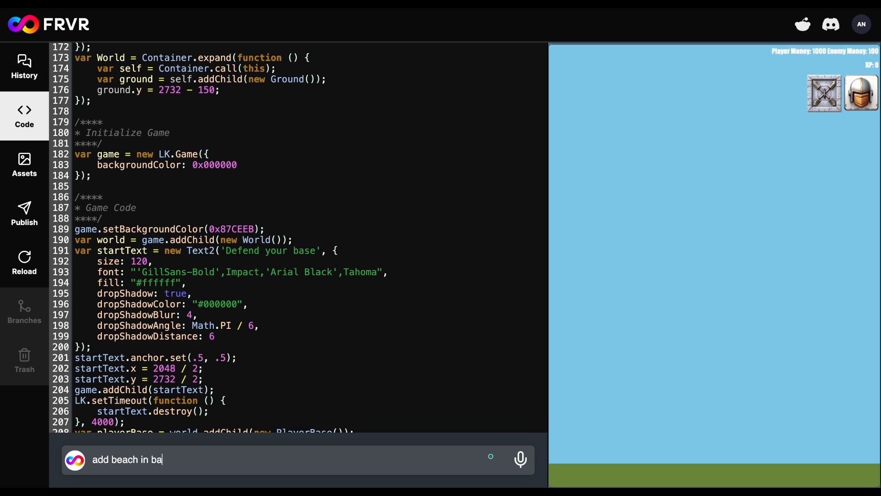
key("Return")
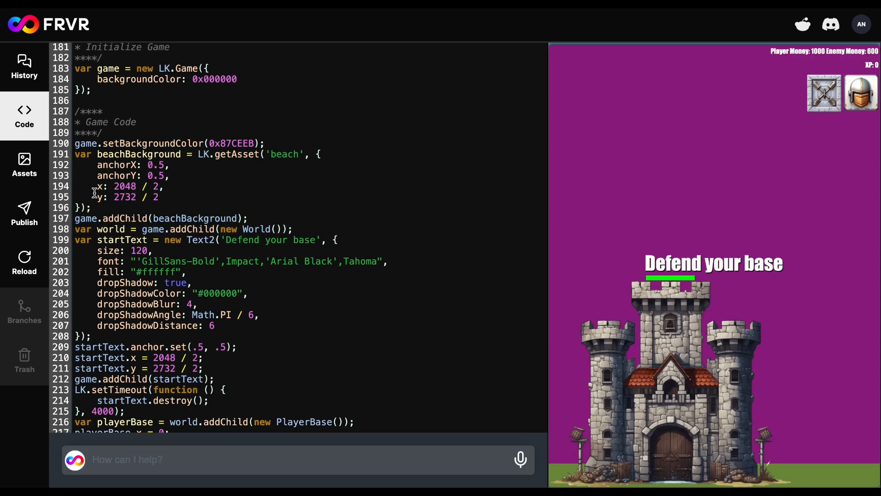
- Imagine images for the beach asset from the description 'sunset beach'
left_click(24, 165)
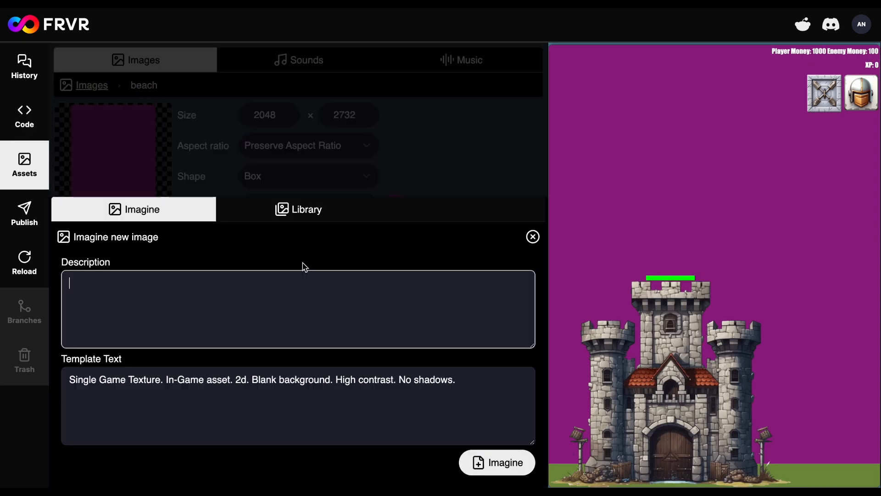
type("sunset beach")
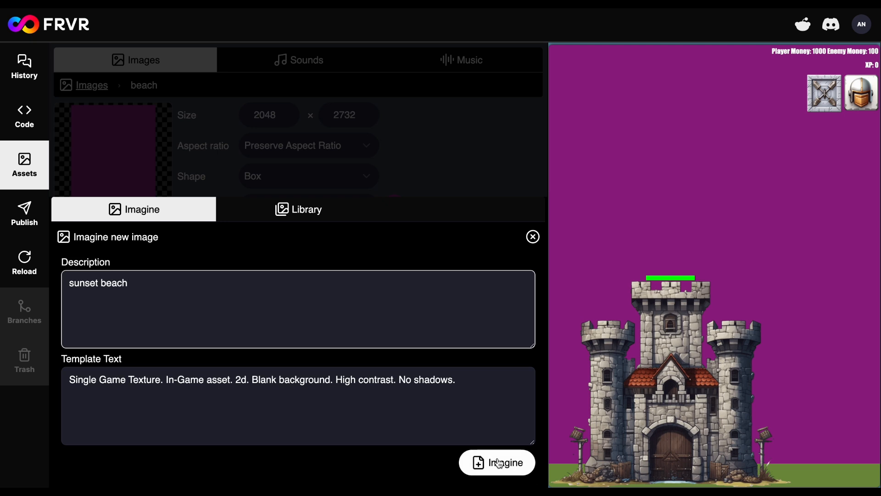
left_click(496, 462)
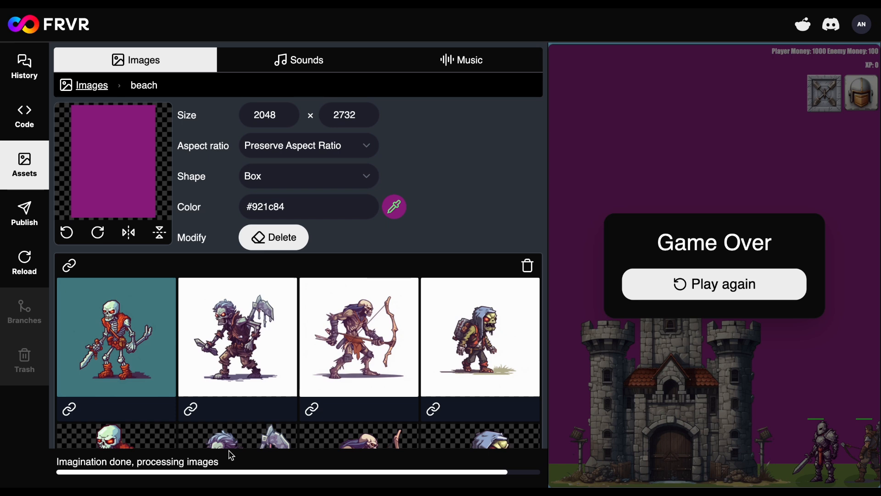
mouse_move(242, 345)
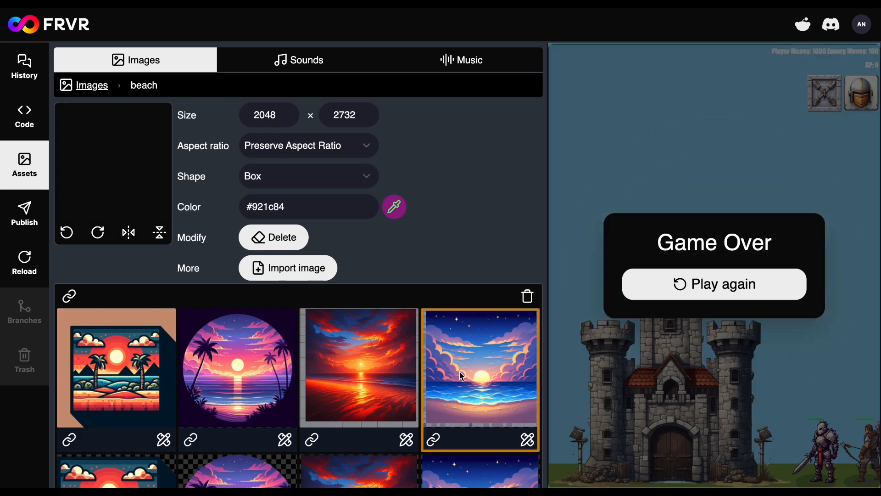
- Apply the starry sunset ocean image with preserved aspect ratio and enlarge it toward 2050 by 2050
left_click(478, 365)
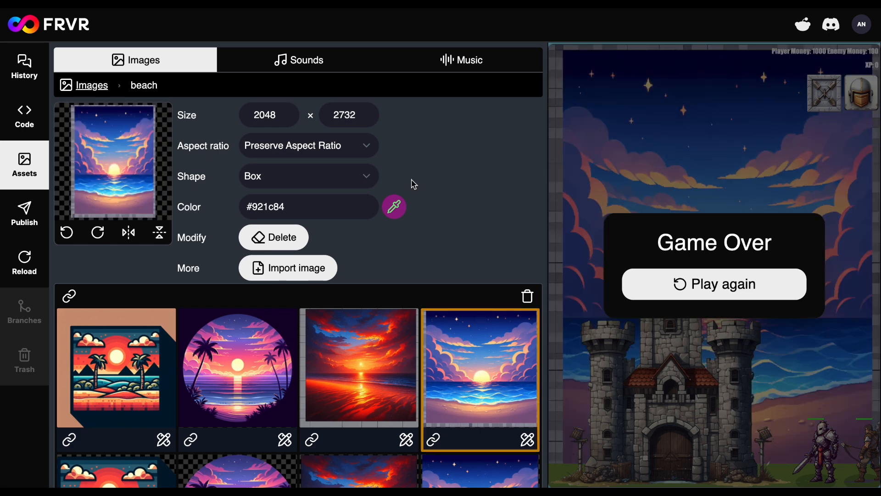
left_click(308, 144)
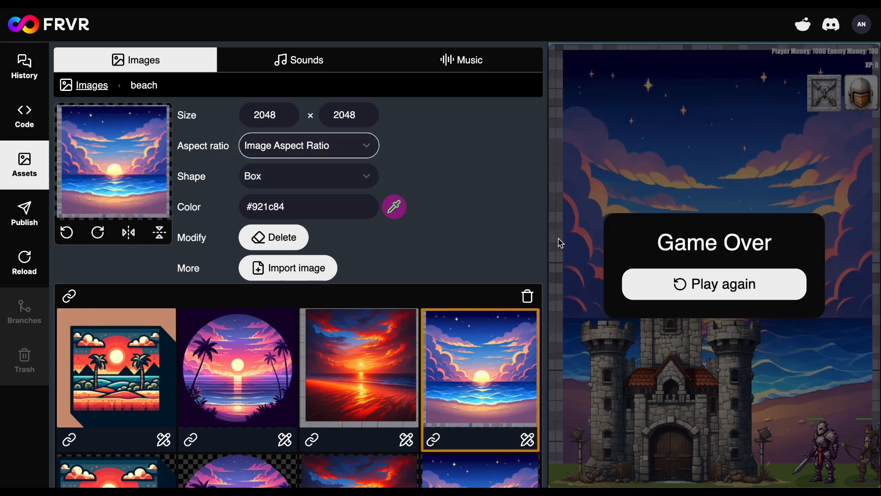
left_click(714, 283)
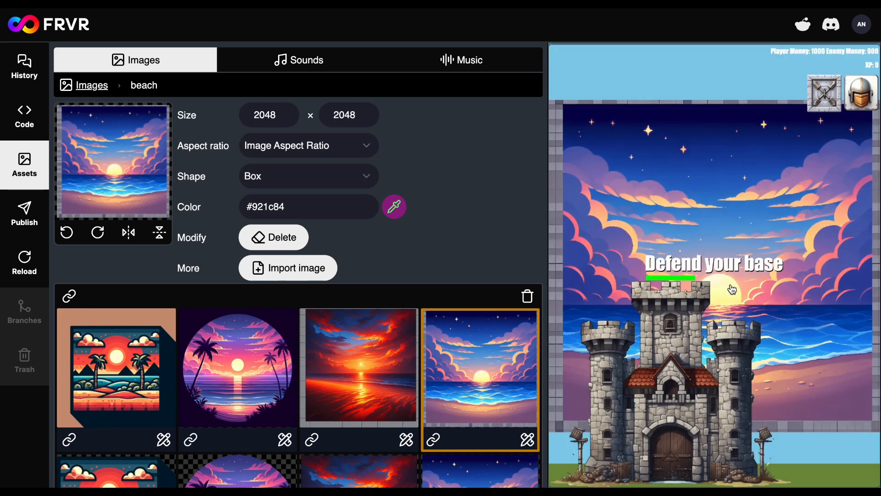
left_click(308, 145)
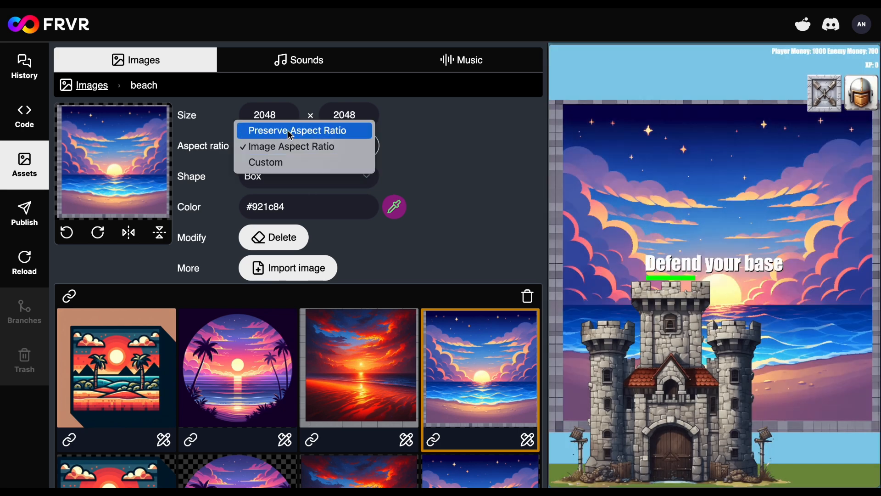
left_click(297, 130)
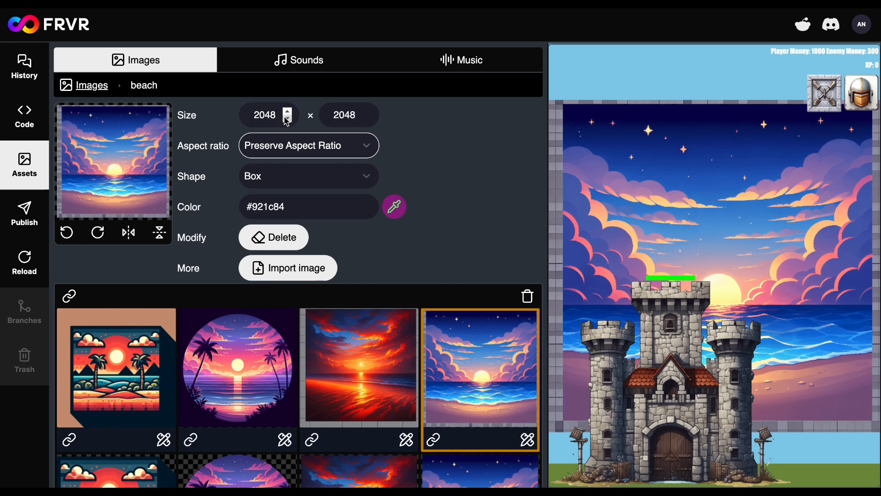
left_click(288, 111)
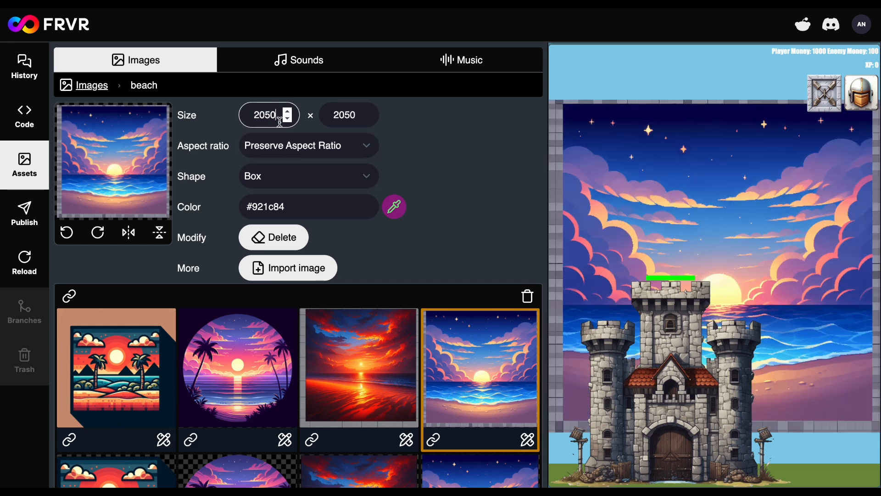